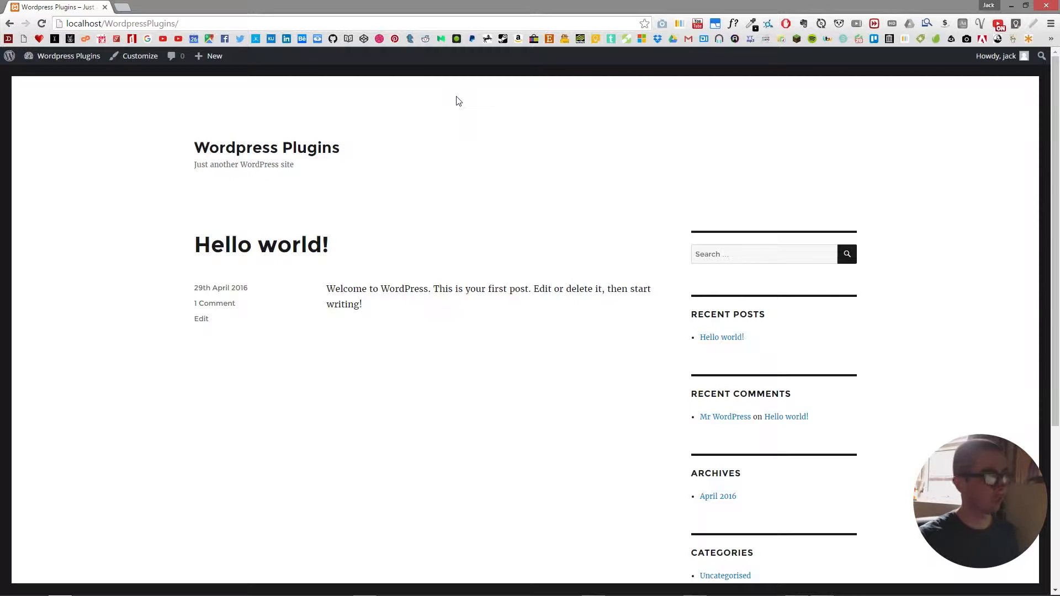
{"action": "mouse_move", "coordinate": [310, 123]}
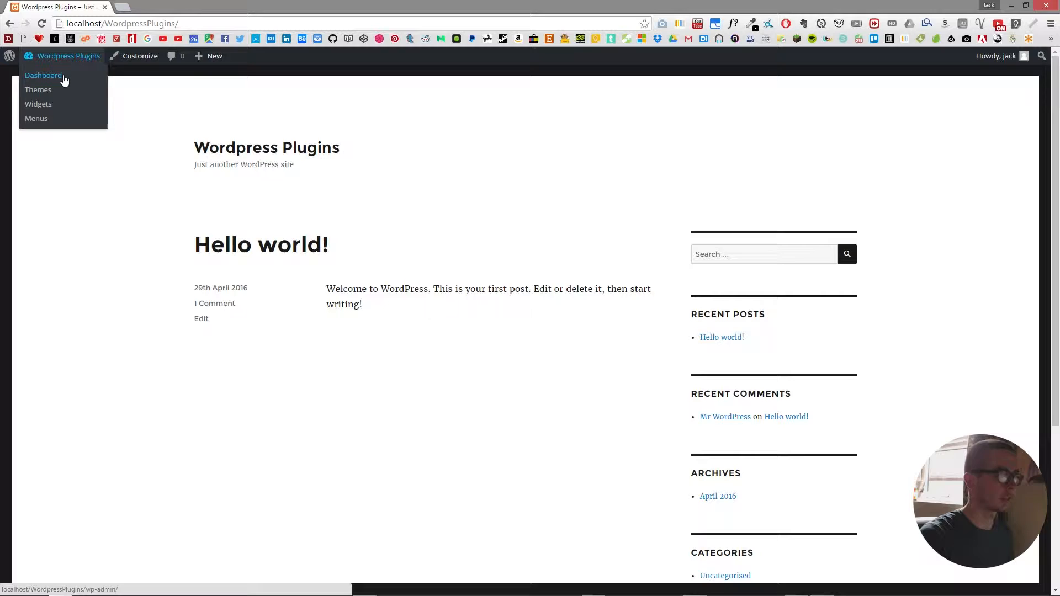
Search for 'jssor slider' in Add Plugins, install it and activate it.
{"action": "left_click", "coordinate": [43, 75]}
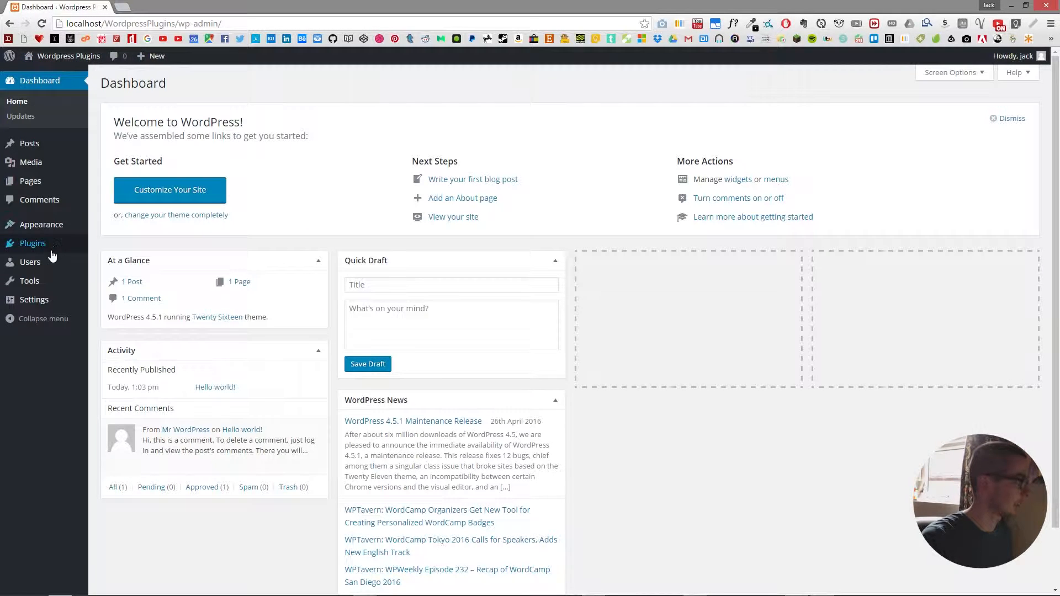
{"action": "left_click", "coordinate": [33, 243]}
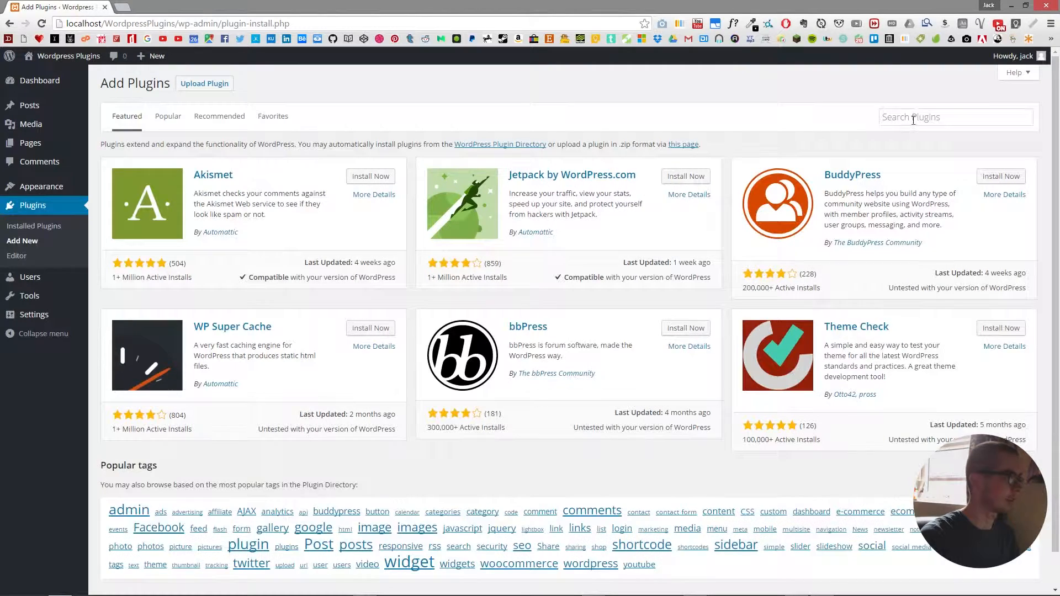
{"action": "type", "text": "jssor slider"}
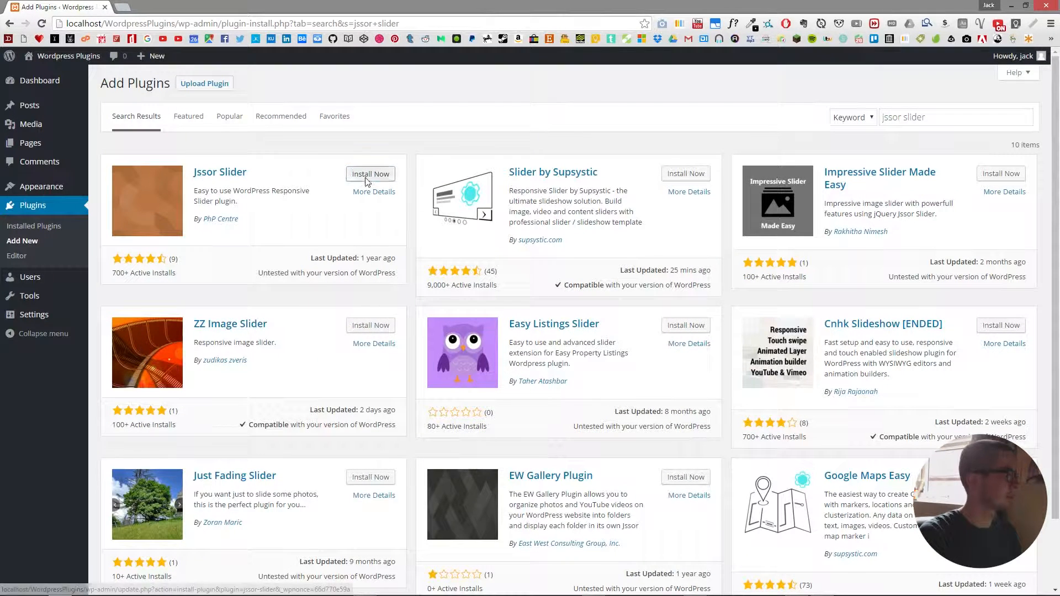
{"action": "left_click", "coordinate": [371, 175]}
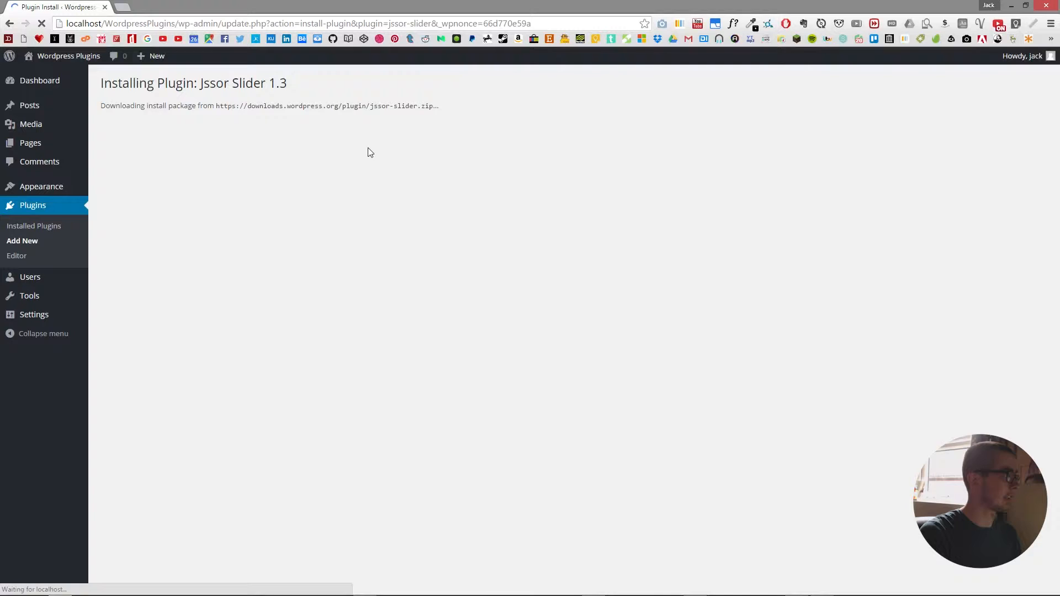
{"action": "mouse_move", "coordinate": [382, 106]}
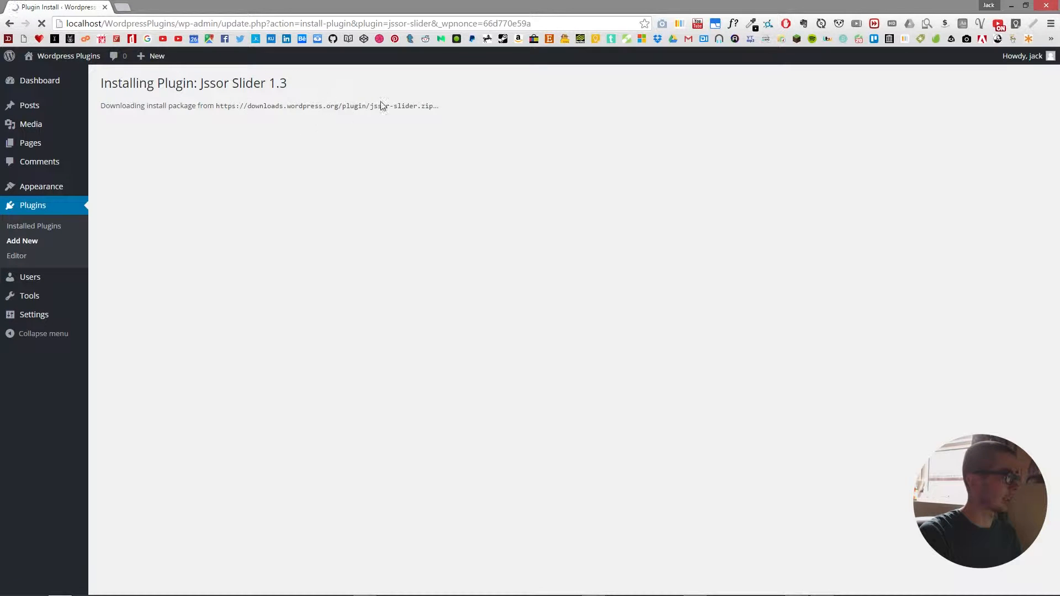
{"action": "mouse_move", "coordinate": [336, 104]}
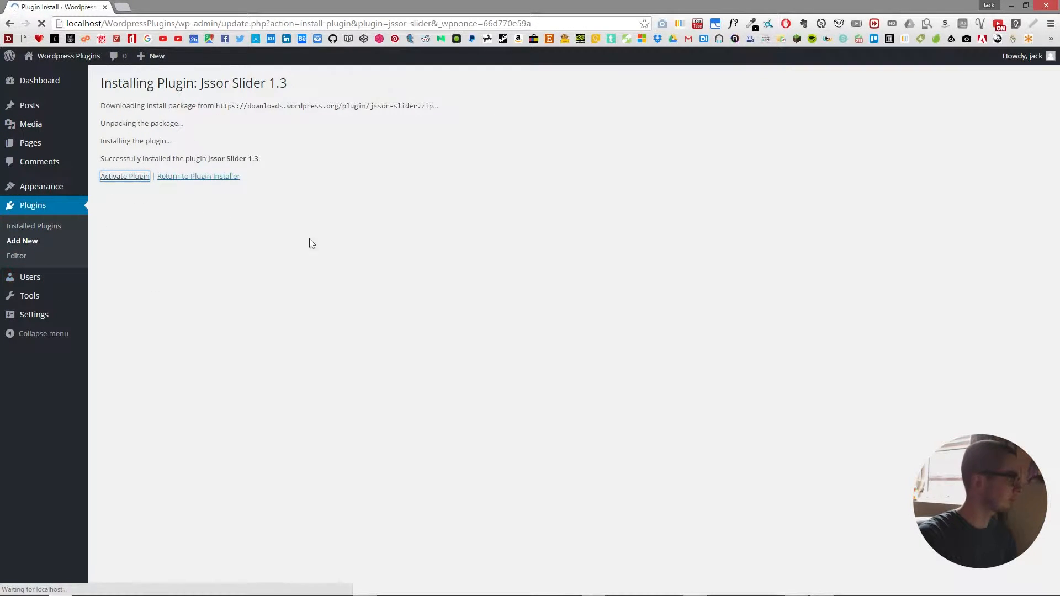
{"action": "left_click", "coordinate": [125, 175]}
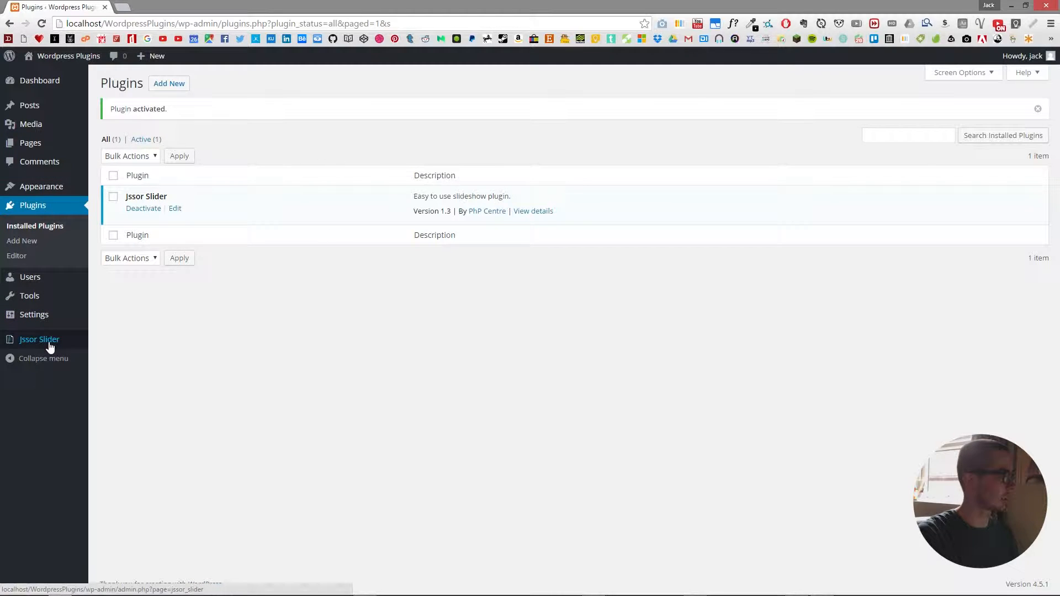
Create a new slider from the Jssor Slider management page.
{"action": "left_click", "coordinate": [39, 339]}
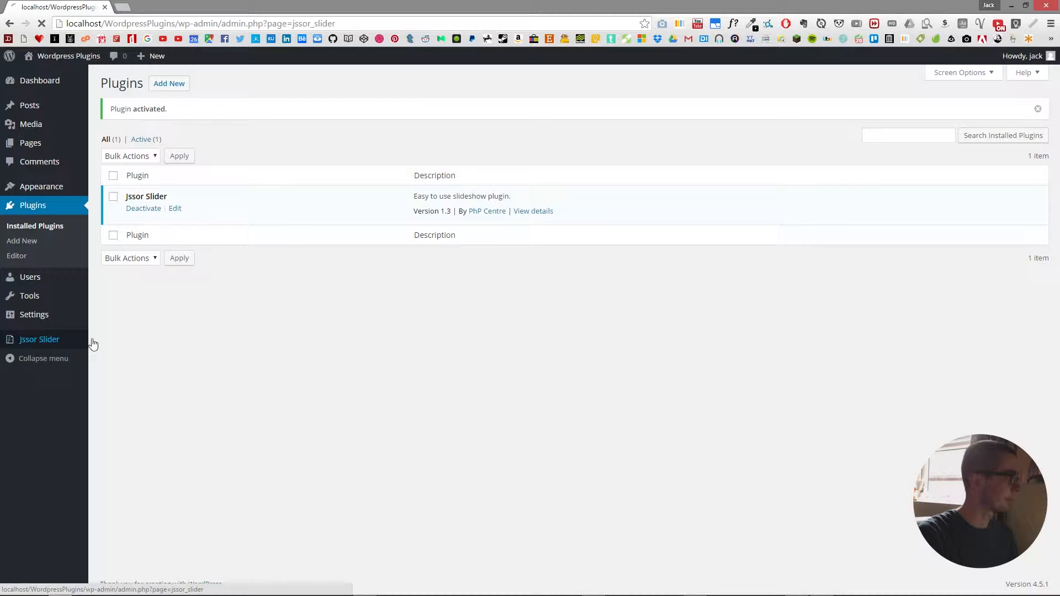
{"action": "left_click", "coordinate": [40, 339]}
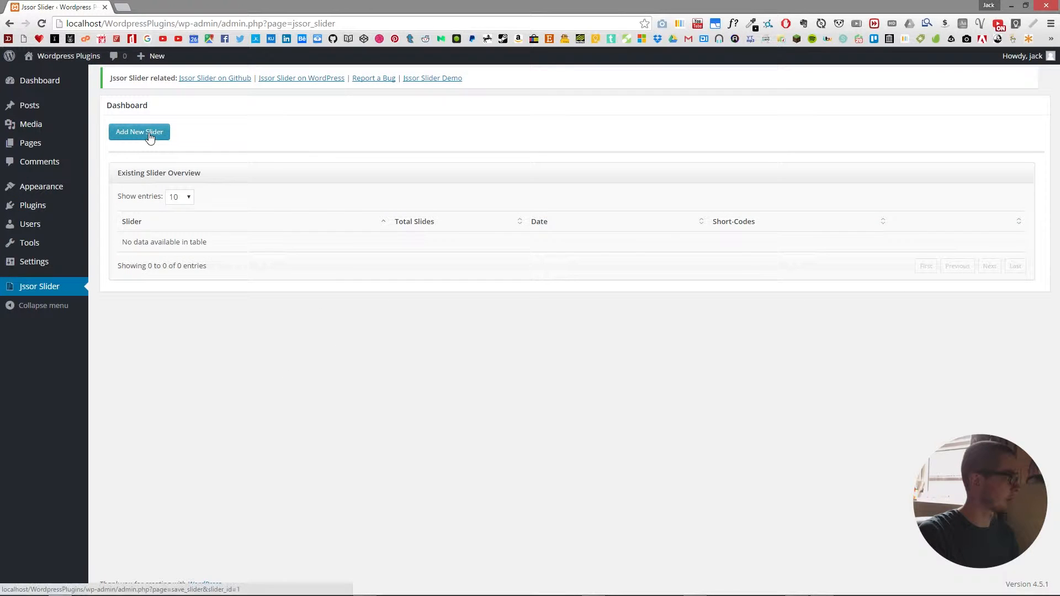
{"action": "left_click", "coordinate": [138, 132]}
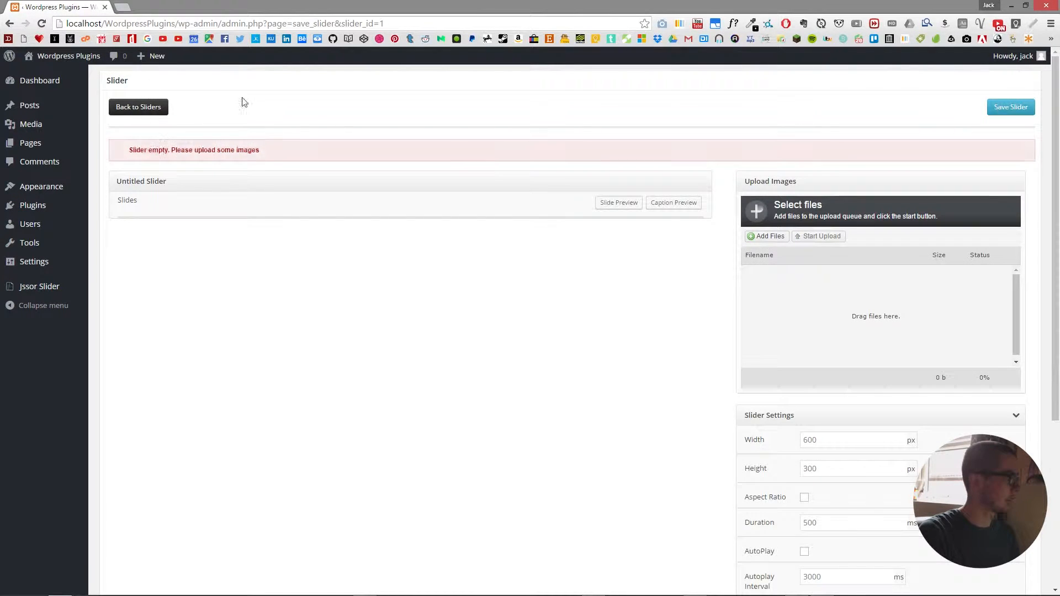
{"action": "mouse_move", "coordinate": [263, 122]}
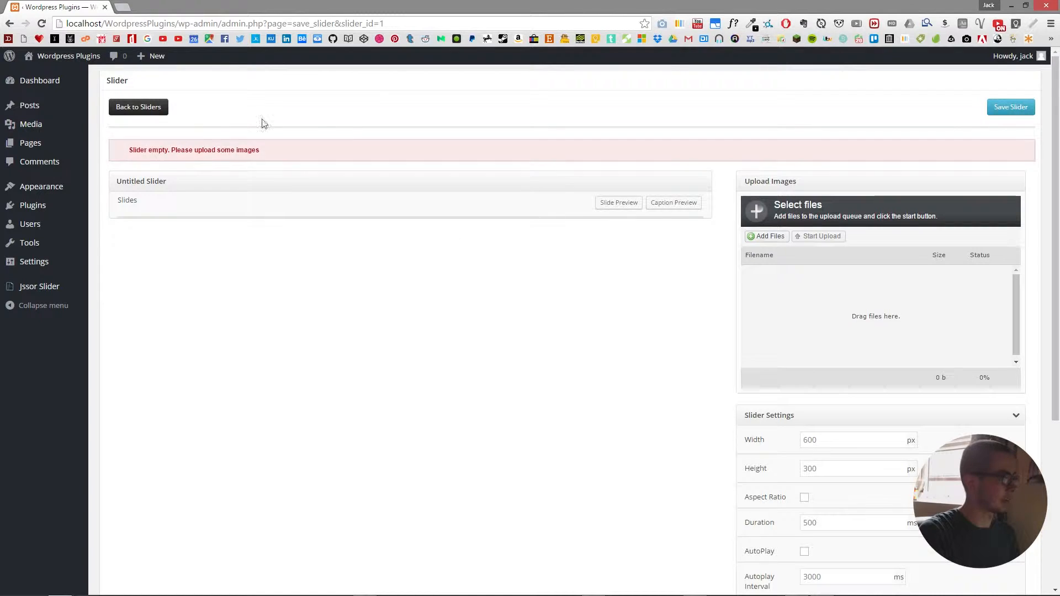
Add the five photos from the 'jssor images' folder and upload them as slides.
{"action": "left_click", "coordinate": [766, 237]}
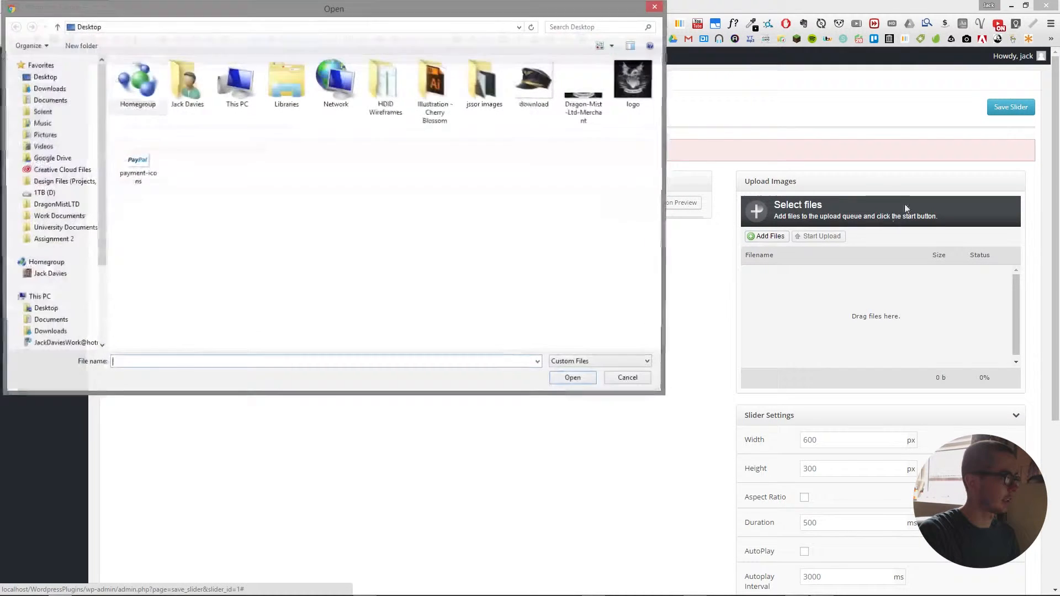
{"action": "double_click", "coordinate": [484, 80]}
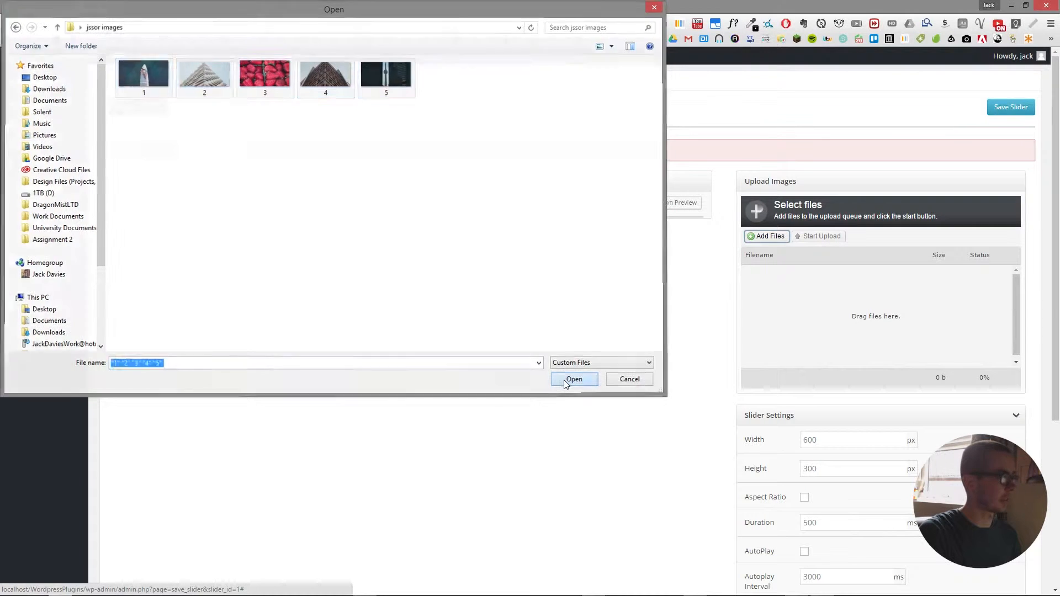
{"action": "left_click", "coordinate": [574, 380]}
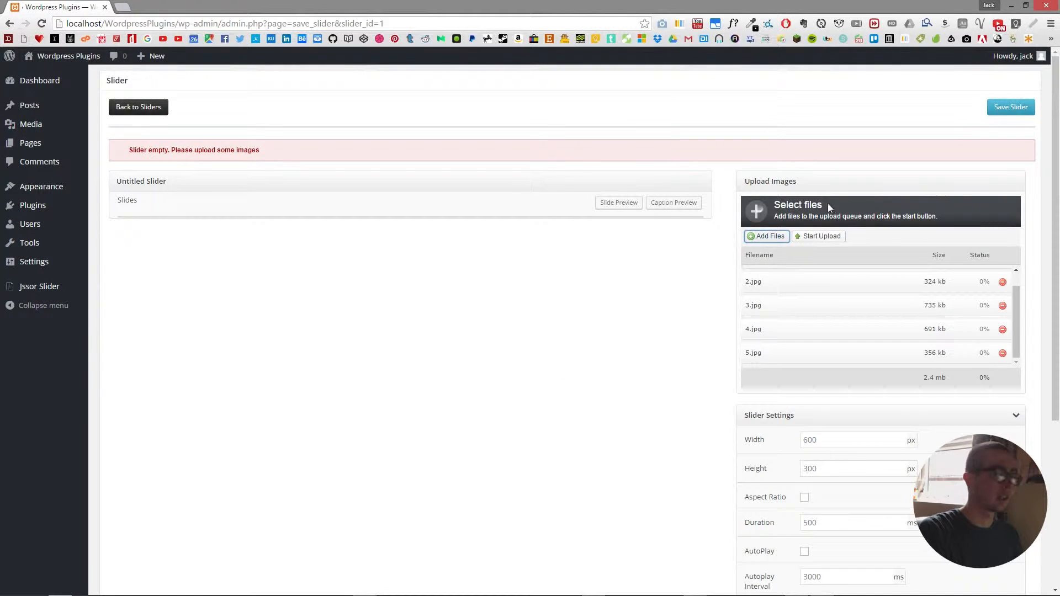
{"action": "left_click", "coordinate": [817, 235]}
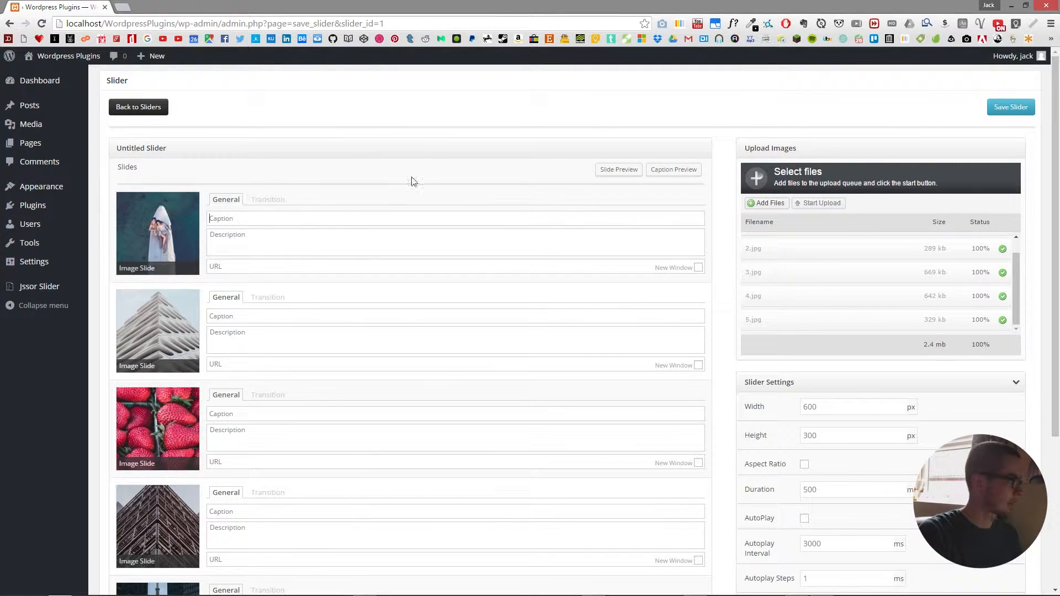
Caption the slides Boat, Building, Strawberries and Other Building.
{"action": "type", "text": "Boat"}
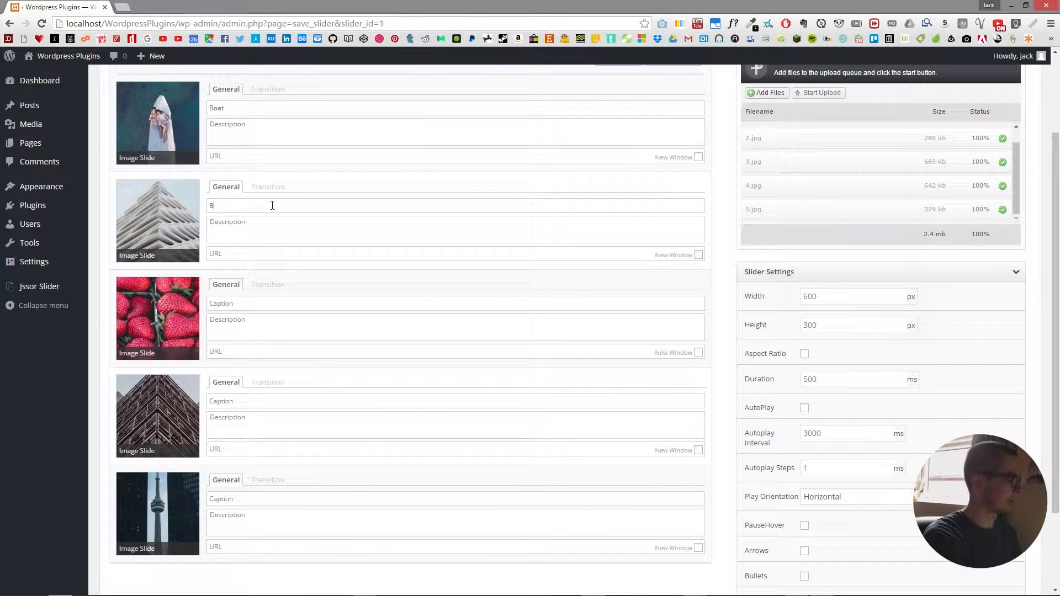
{"action": "type", "text": "uilding"}
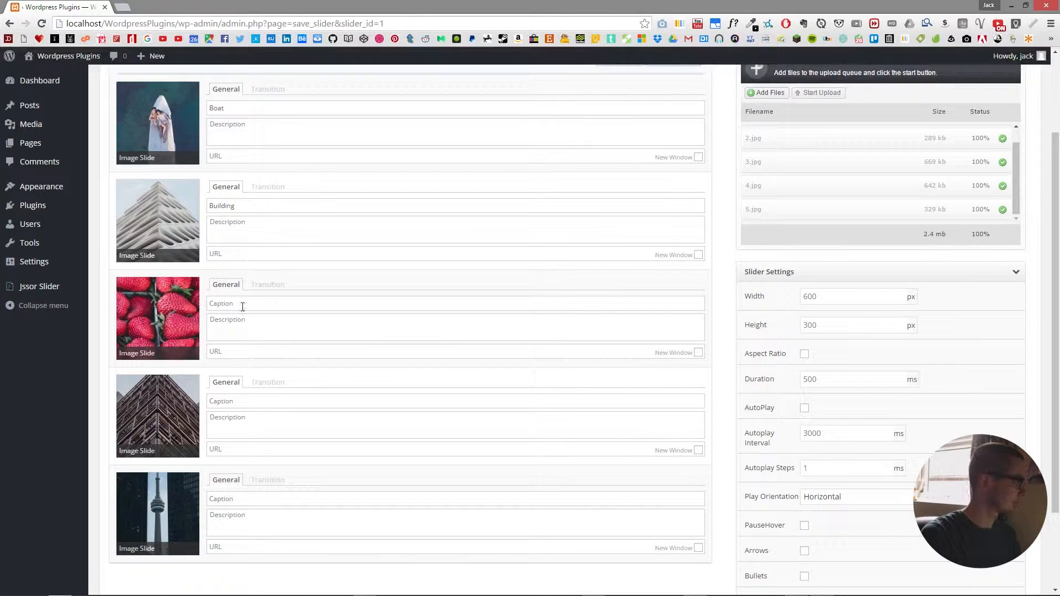
{"action": "type", "text": "Strawberries"}
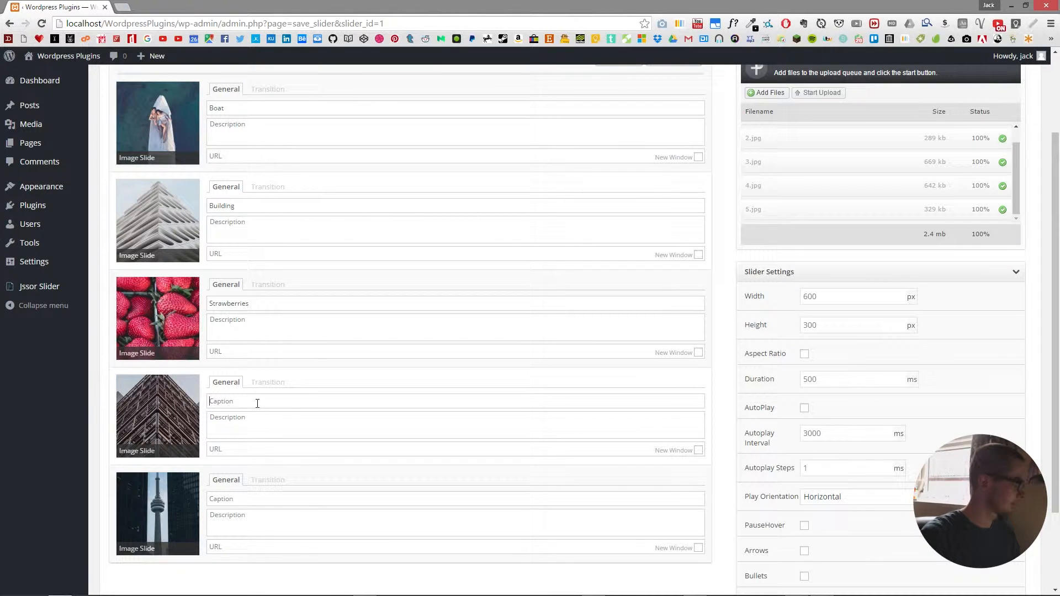
{"action": "type", "text": "Other Bi"}
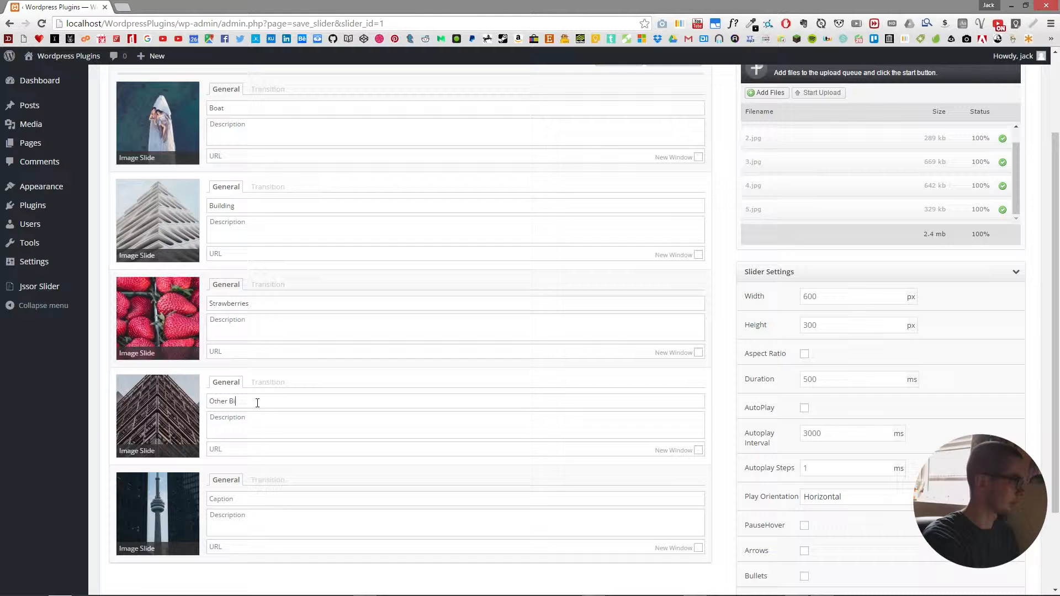
{"action": "type", "text": "lding"}
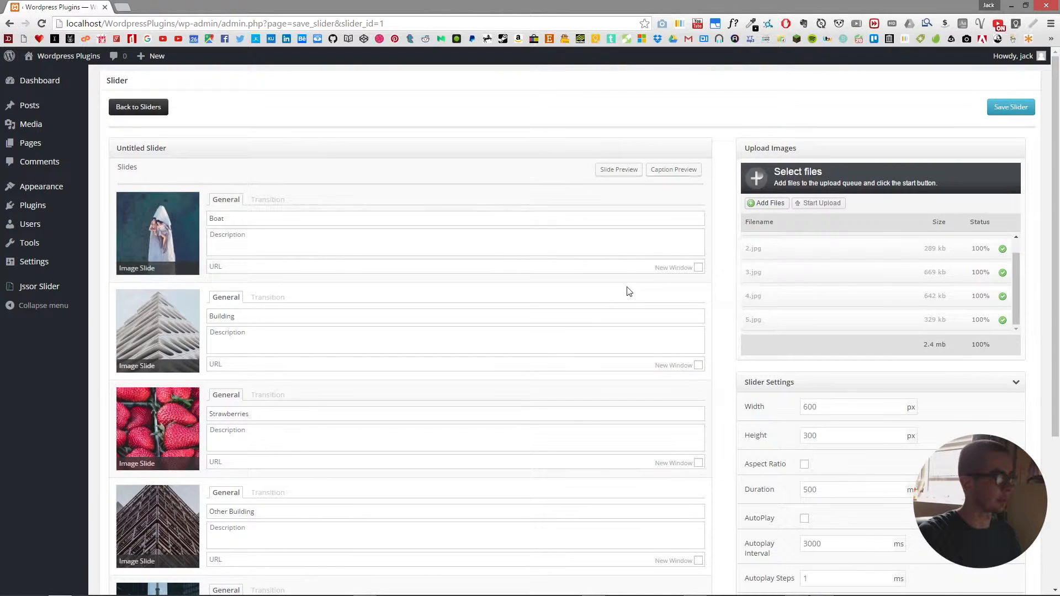
Enable autoplay with a 50 ms interval, make the slideshow responsive and save the slider.
{"action": "scroll", "scroll_direction": "down", "scroll_amount": 3}
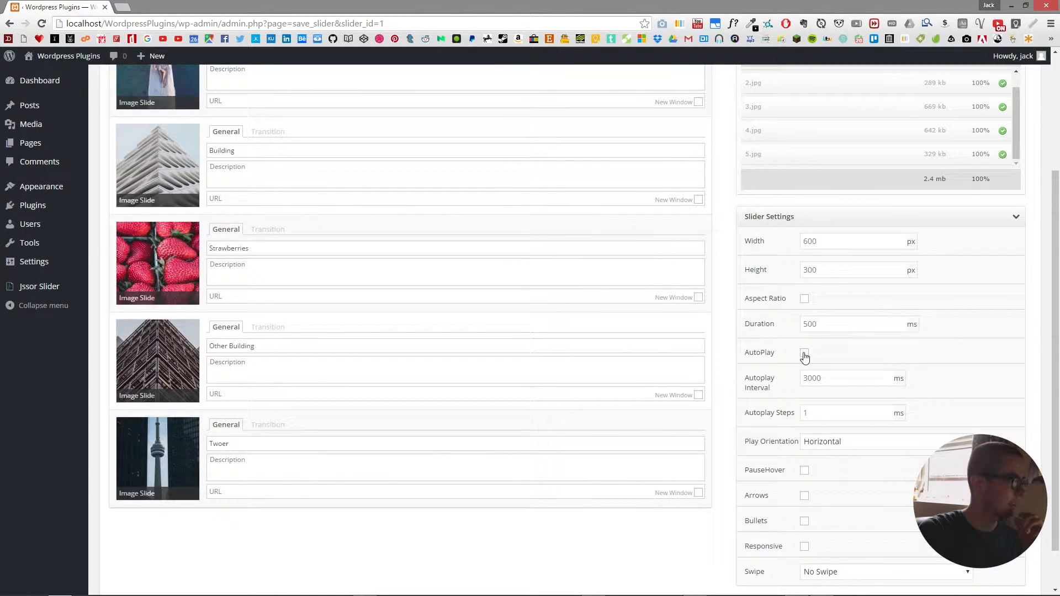
{"action": "left_click", "coordinate": [804, 352]}
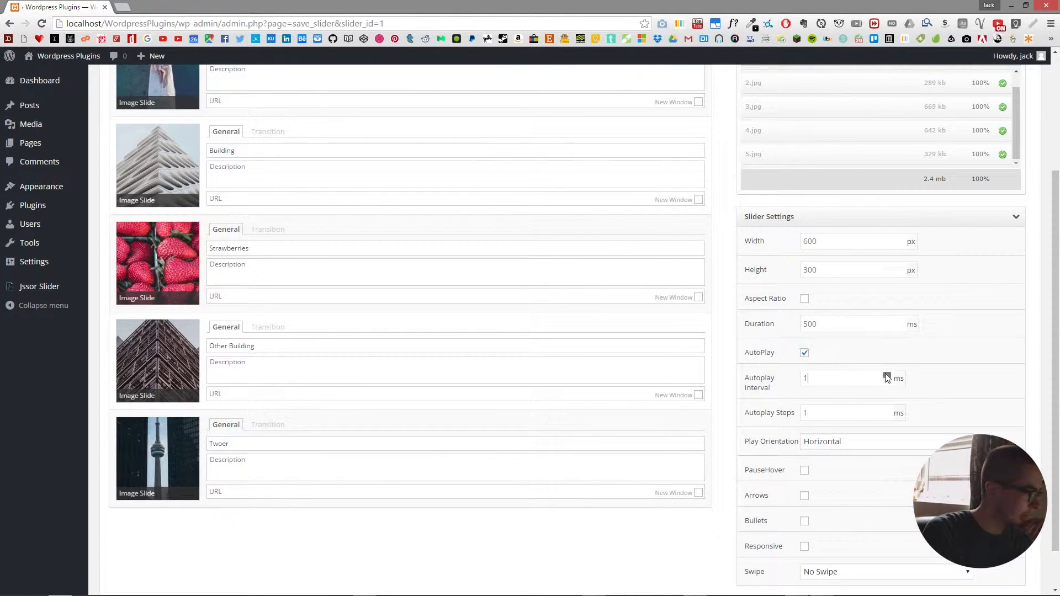
{"action": "type", "text": "9"}
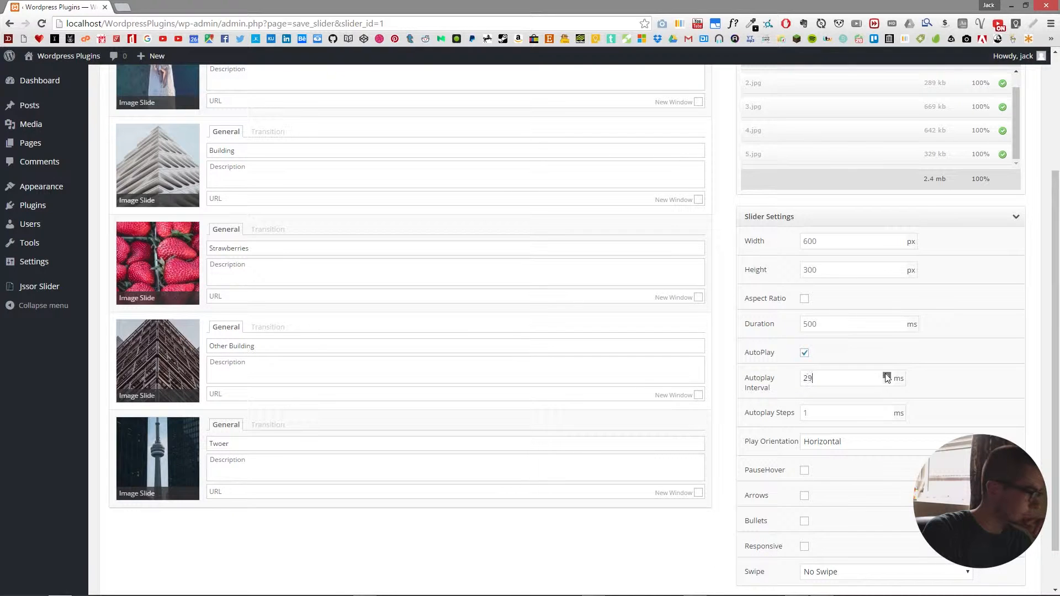
{"action": "type", "text": "50"}
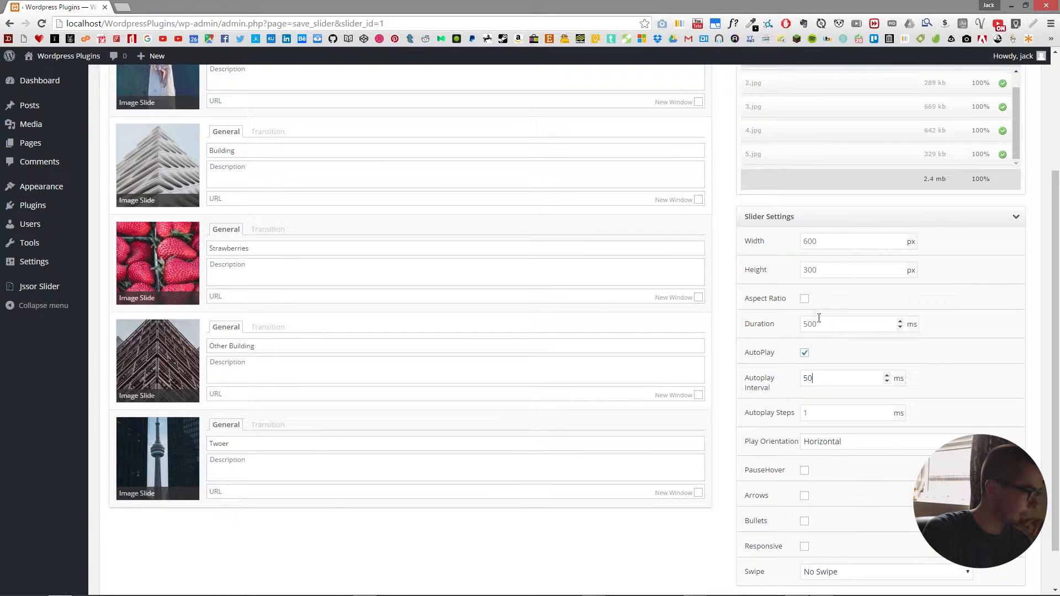
{"action": "scroll", "scroll_direction": "down", "scroll_amount": 3}
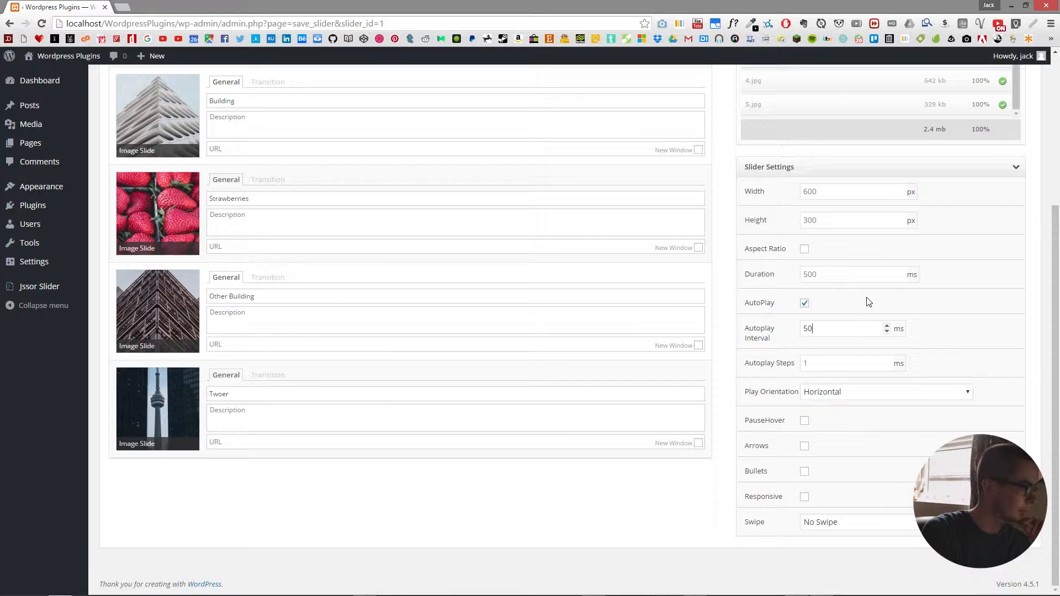
{"action": "mouse_move", "coordinate": [804, 497]}
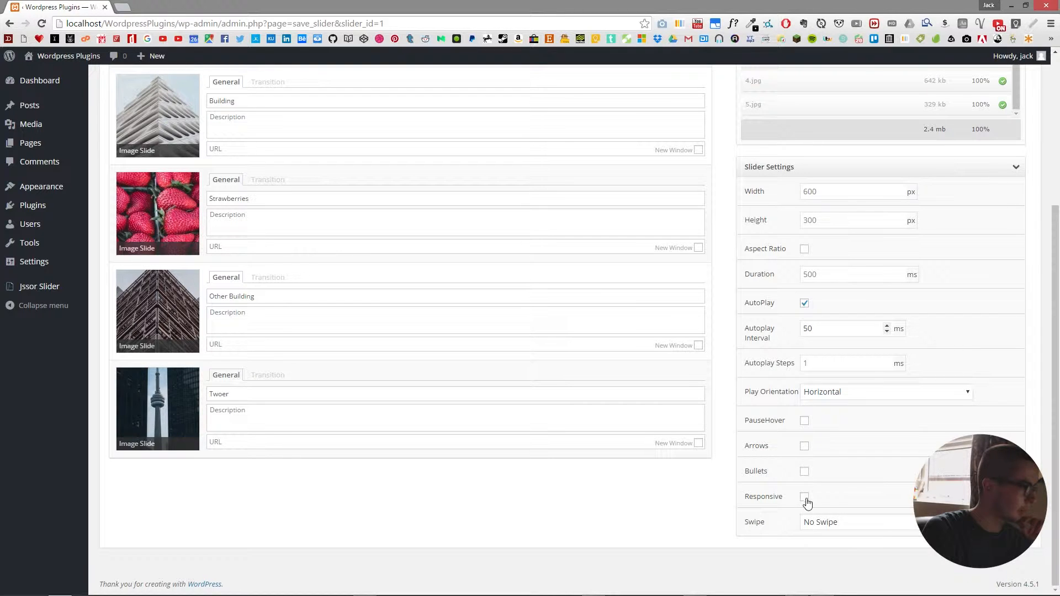
{"action": "left_click", "coordinate": [804, 497]}
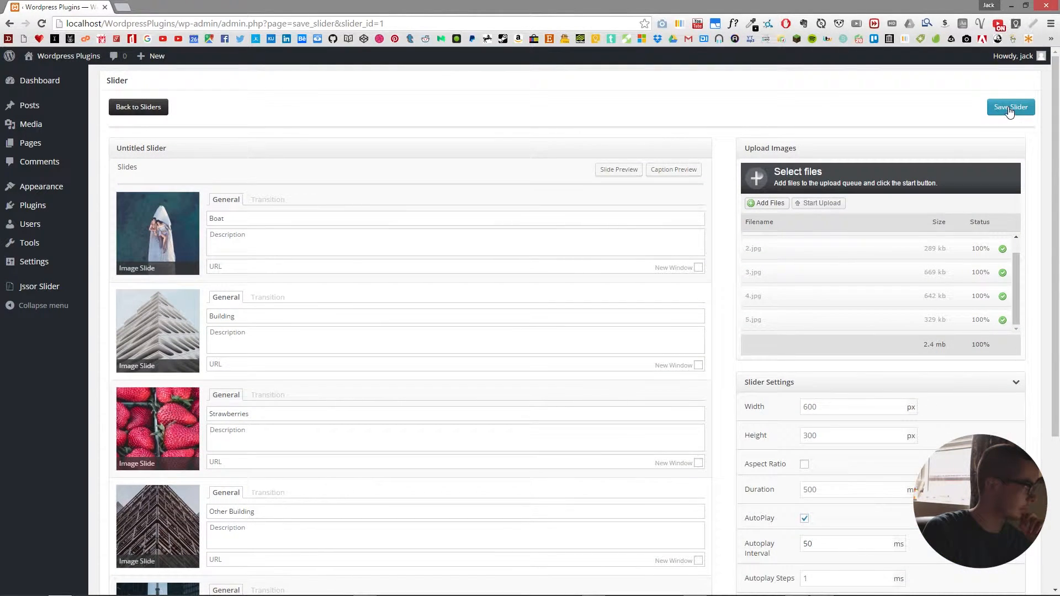
{"action": "left_click", "coordinate": [1011, 107]}
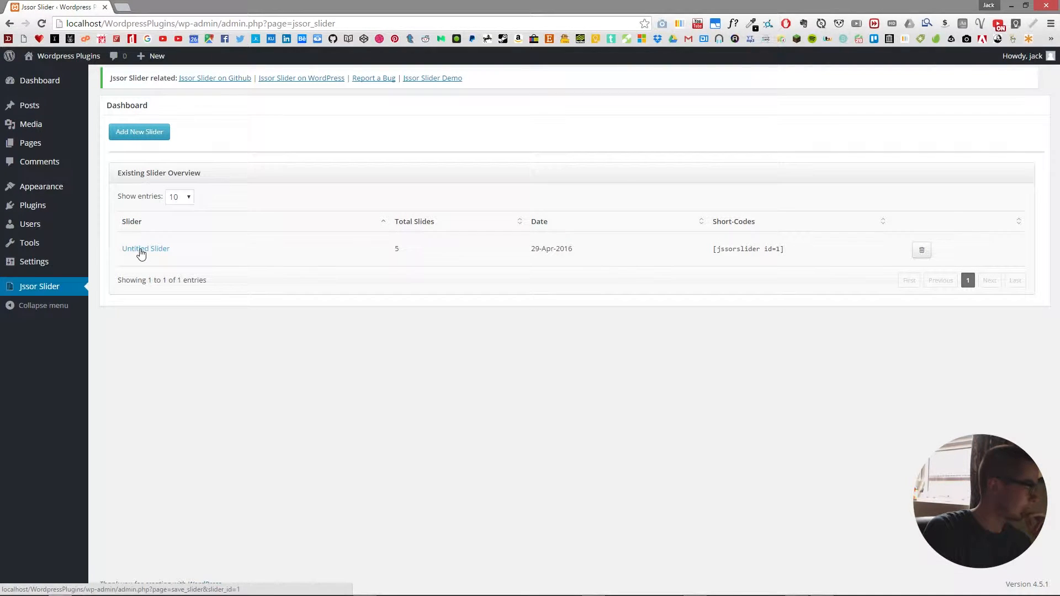
{"action": "mouse_move", "coordinate": [379, 259]}
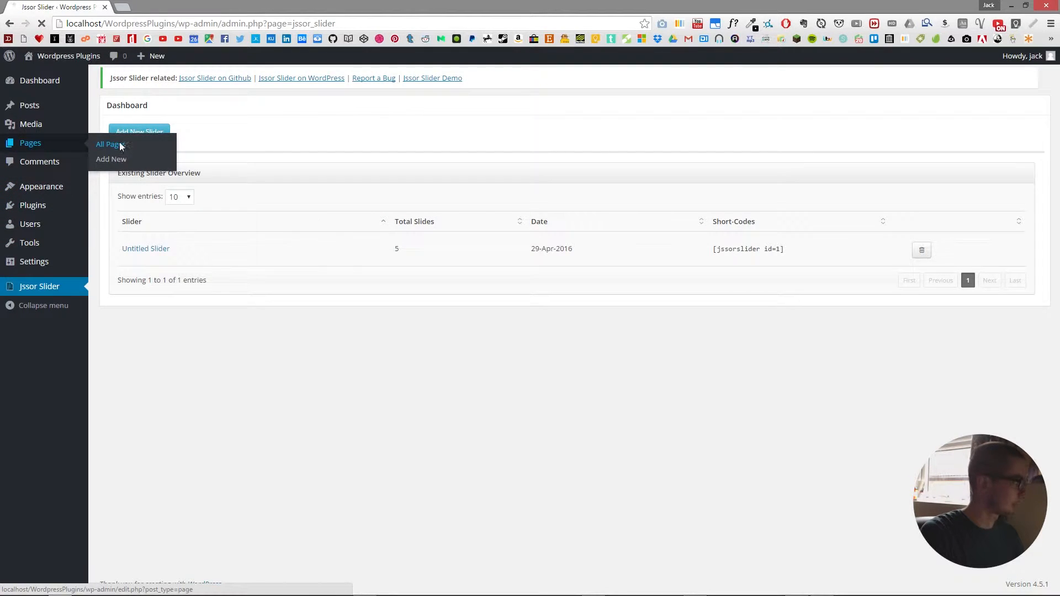
Insert the slideshow shortcode [jssorslider id=1] into Sample Page and update it.
{"action": "left_click", "coordinate": [109, 144]}
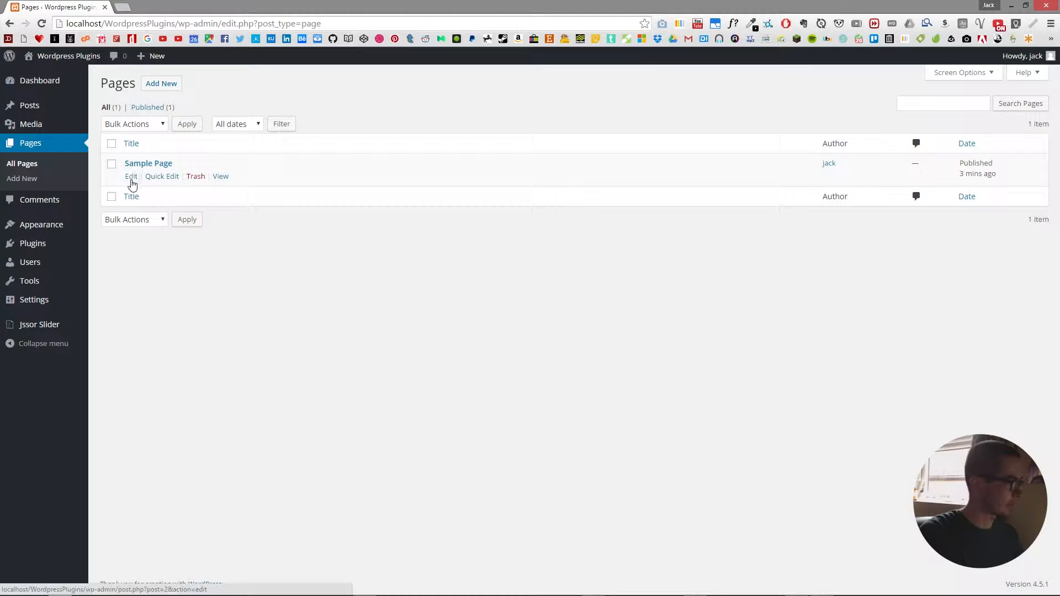
{"action": "left_click", "coordinate": [130, 176]}
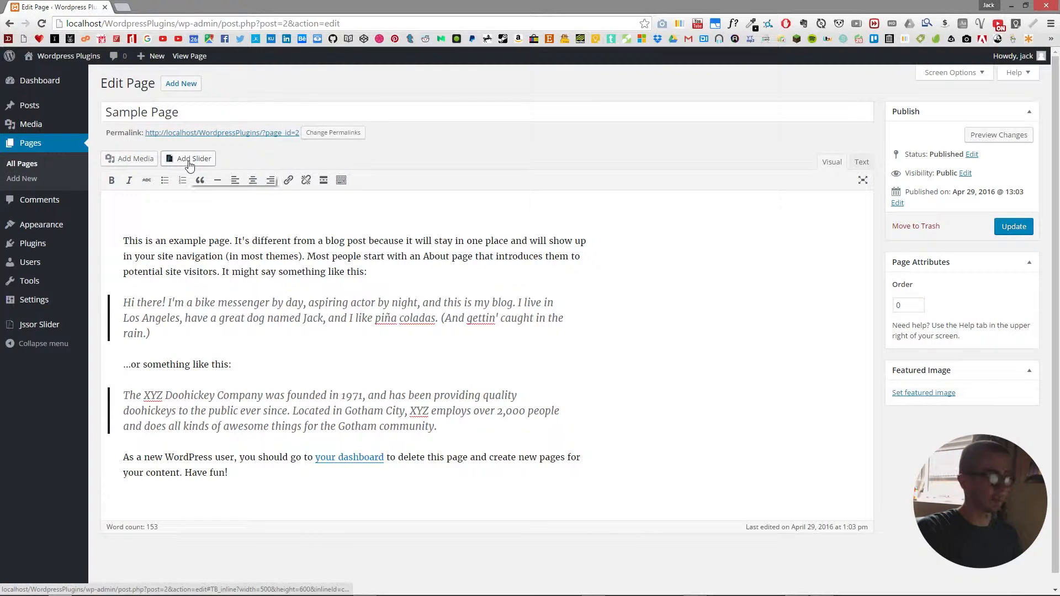
{"action": "mouse_move", "coordinate": [190, 164]}
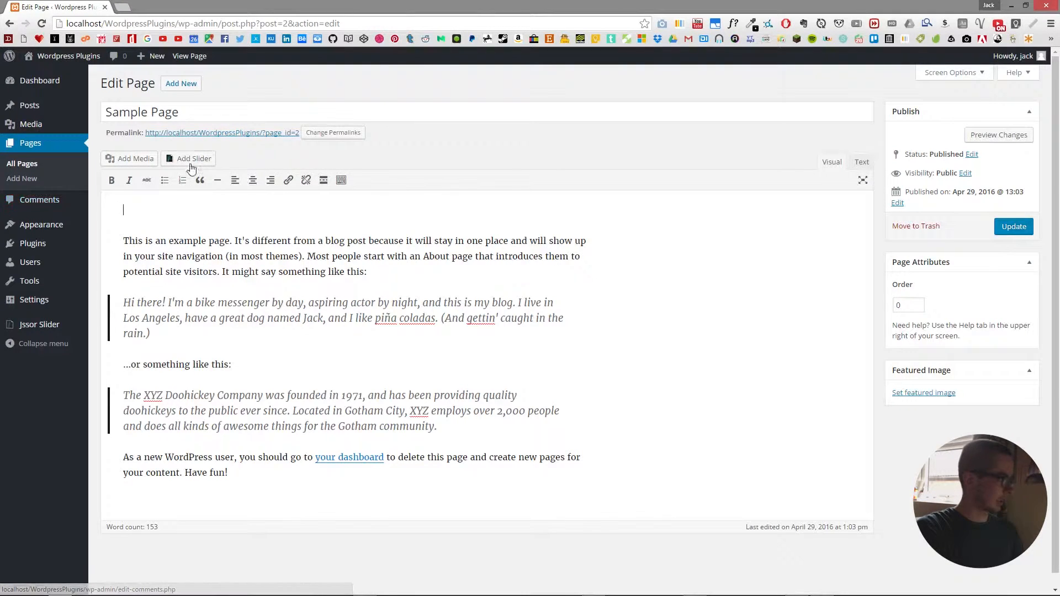
{"action": "left_click", "coordinate": [192, 159]}
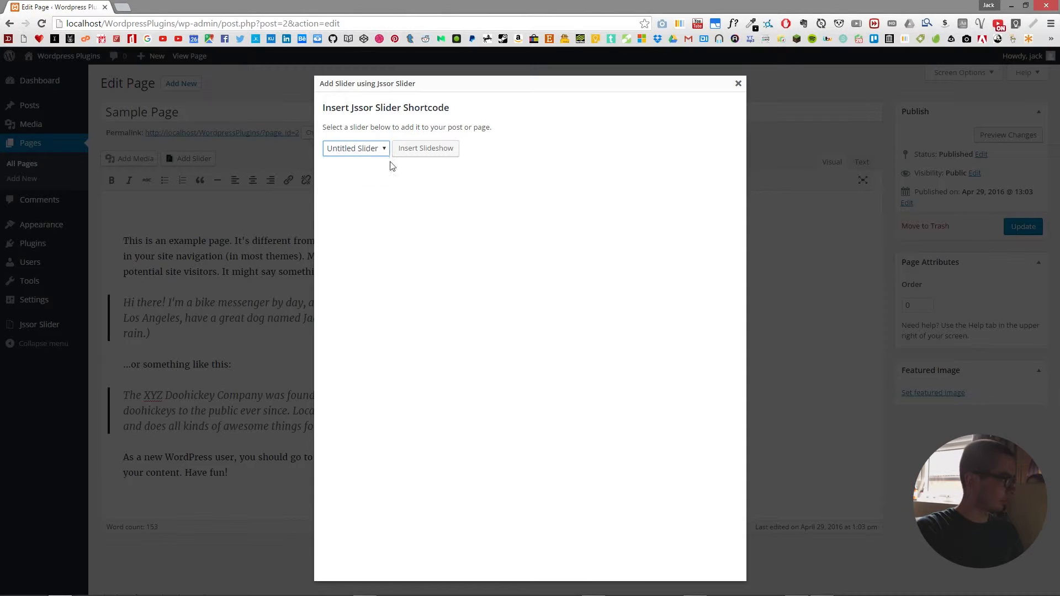
{"action": "left_click", "coordinate": [425, 148]}
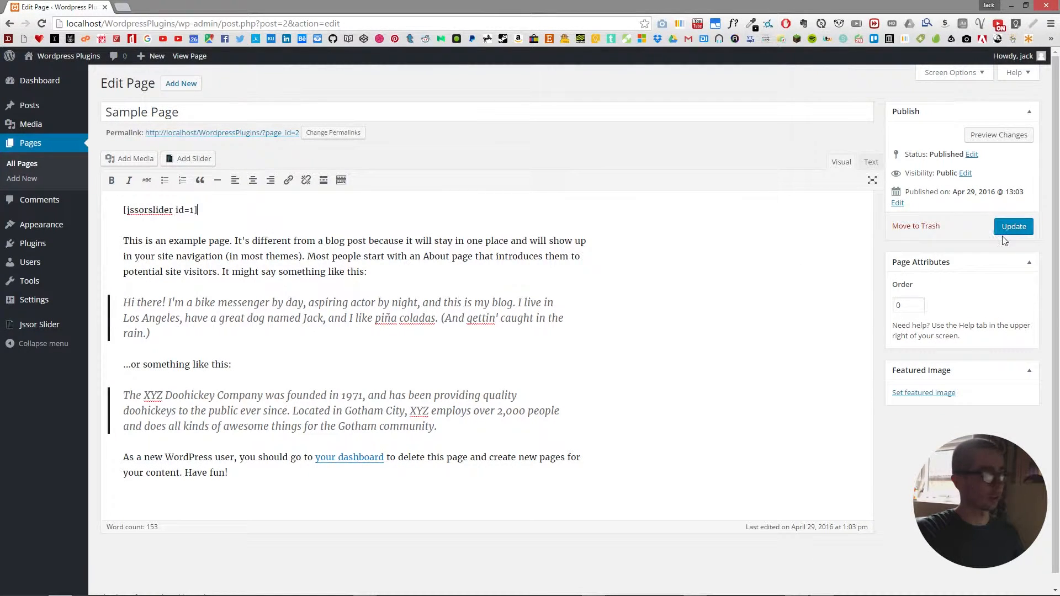
{"action": "left_click", "coordinate": [1014, 227]}
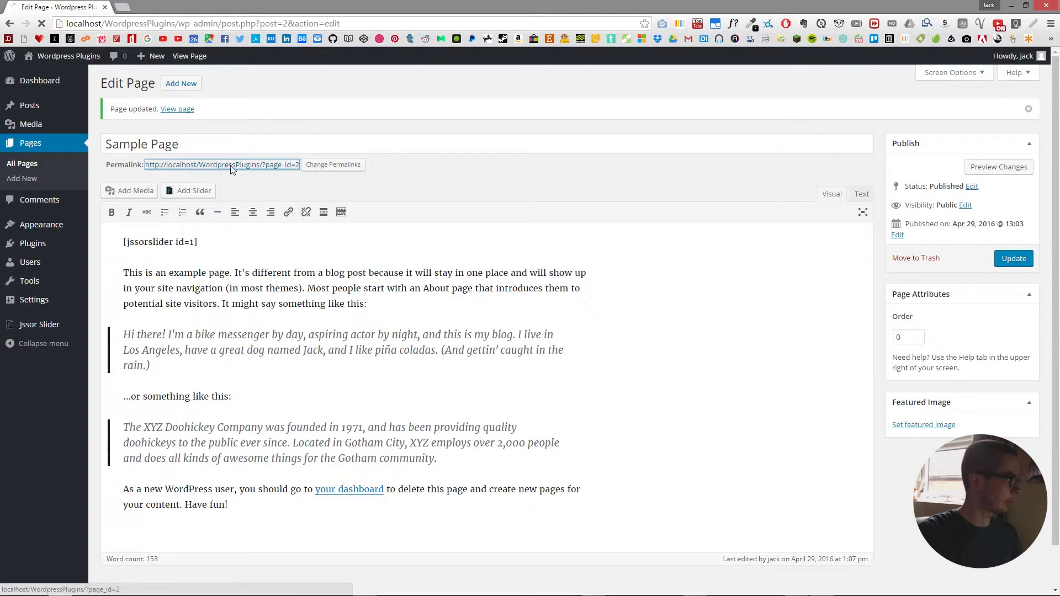
View the live Sample Page with the slideshow, then return to the admin dashboard.
{"action": "left_click", "coordinate": [177, 108]}
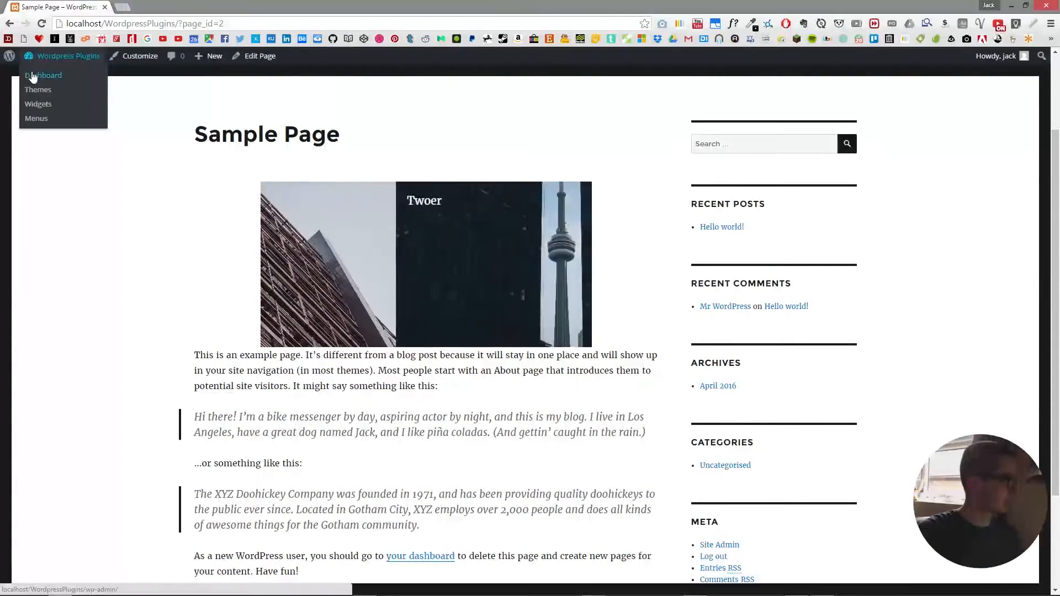
{"action": "left_click", "coordinate": [43, 75]}
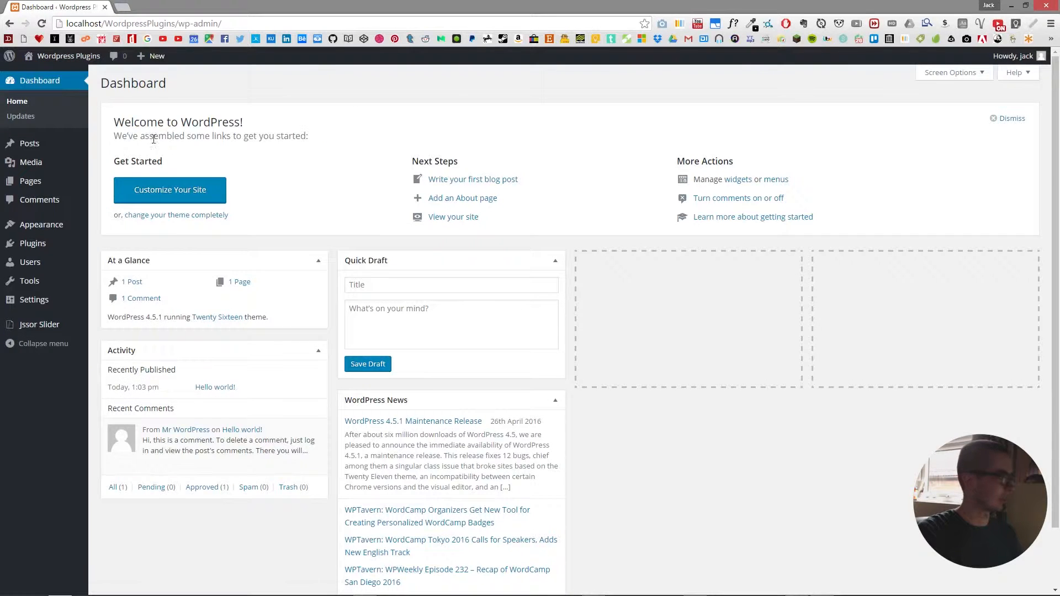
{"action": "mouse_move", "coordinate": [32, 243]}
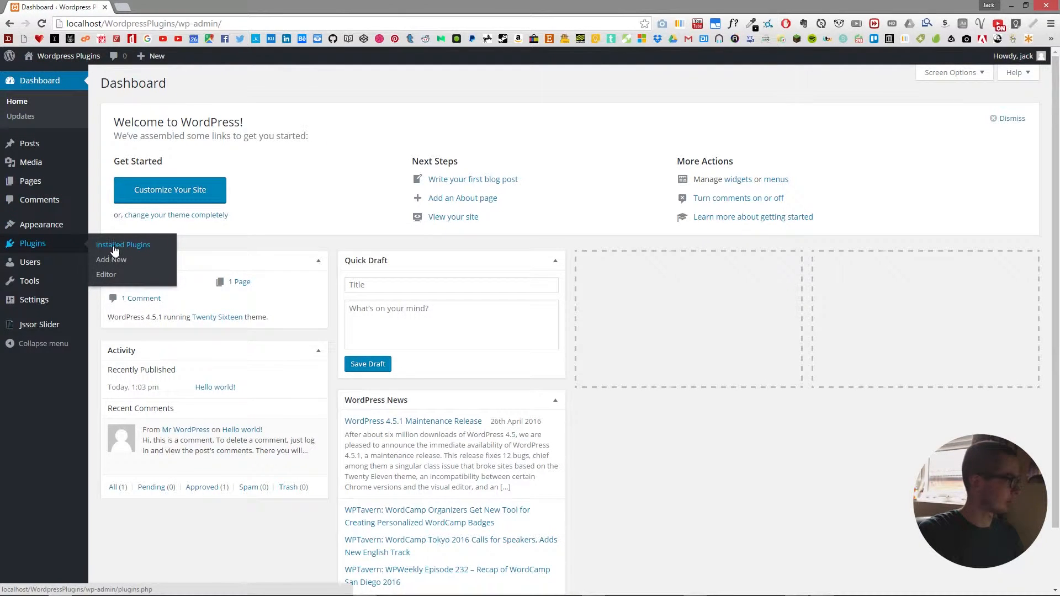
In Untitled Slider, rename the last caption to Tower, set autoplay interval 600 and save.
{"action": "left_click", "coordinate": [124, 244]}
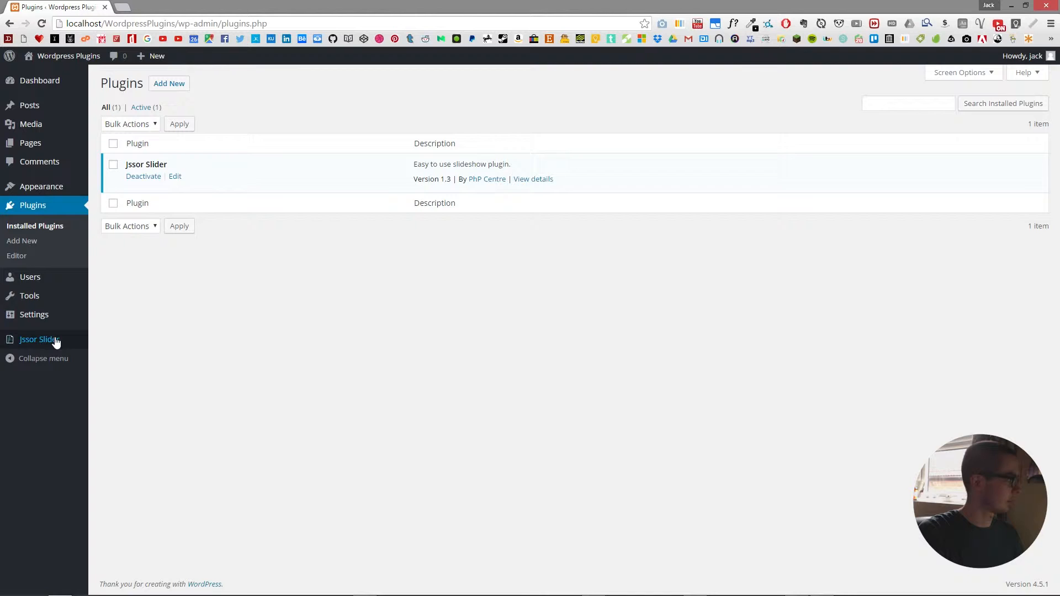
{"action": "left_click", "coordinate": [36, 339]}
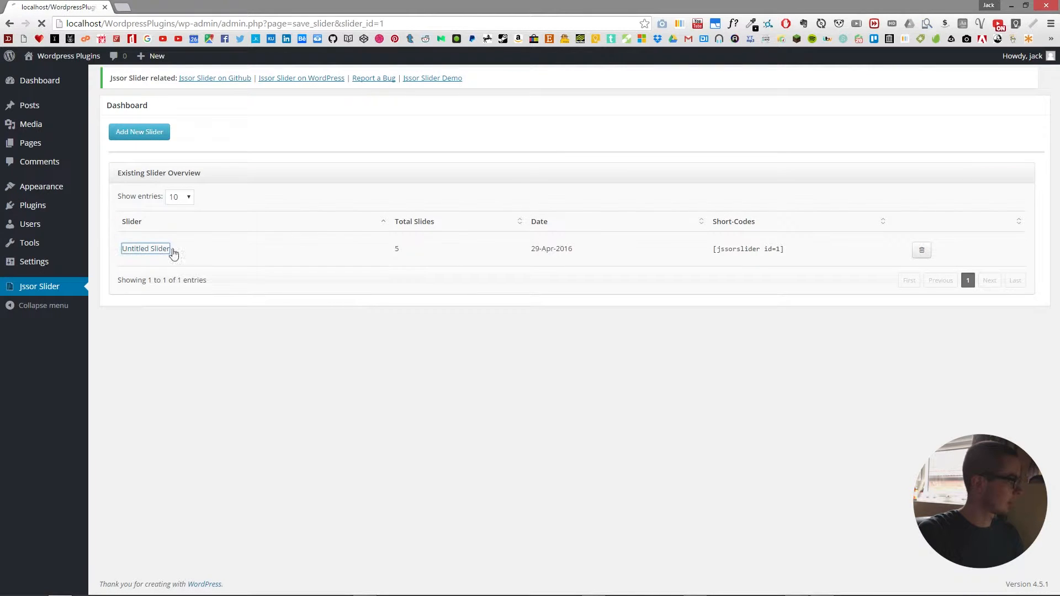
{"action": "left_click", "coordinate": [146, 249]}
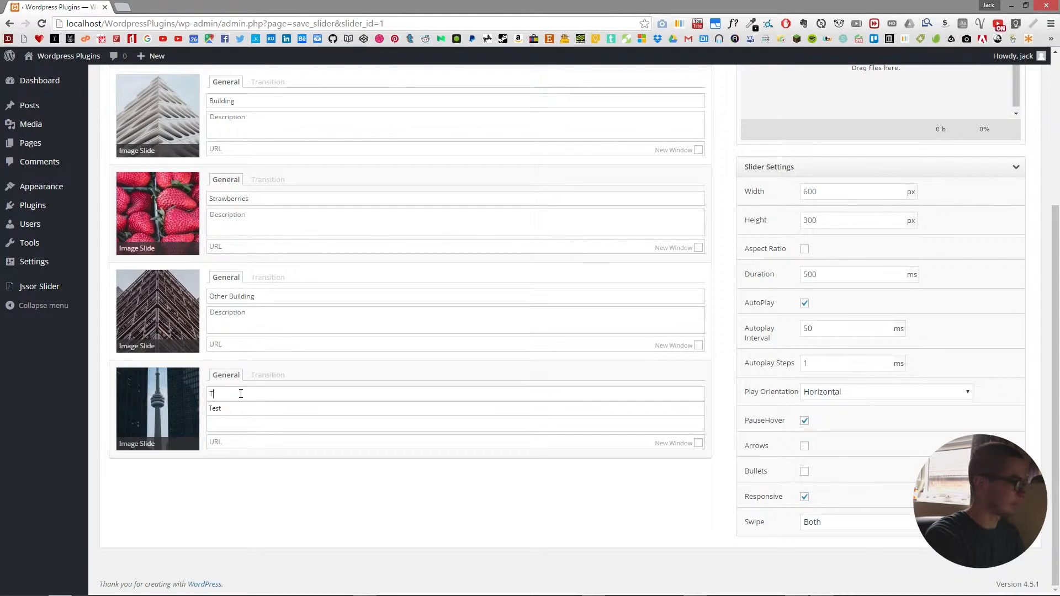
{"action": "type", "text": "ower"}
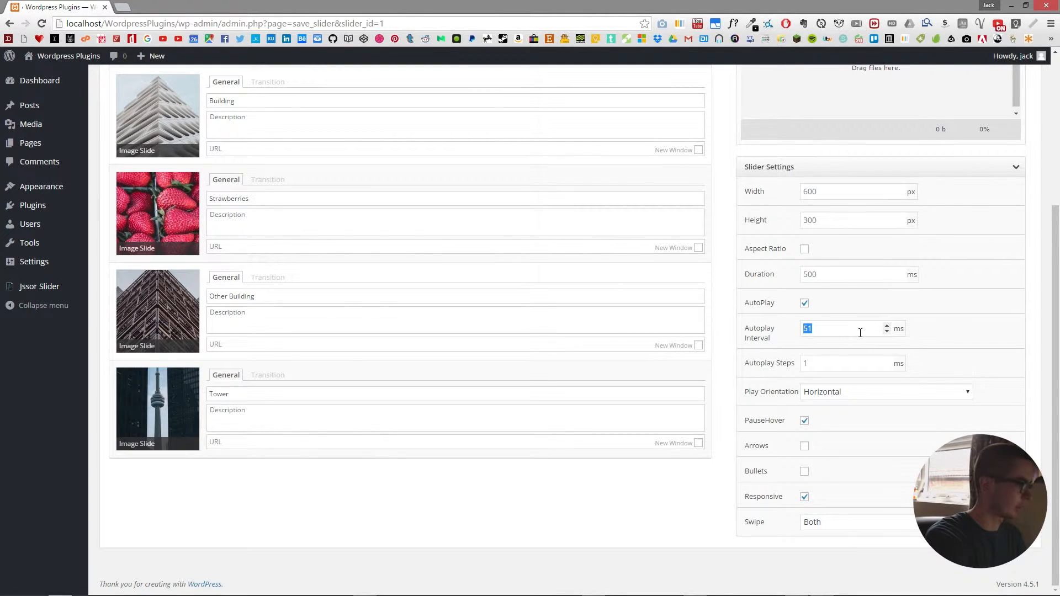
{"action": "type", "text": "600"}
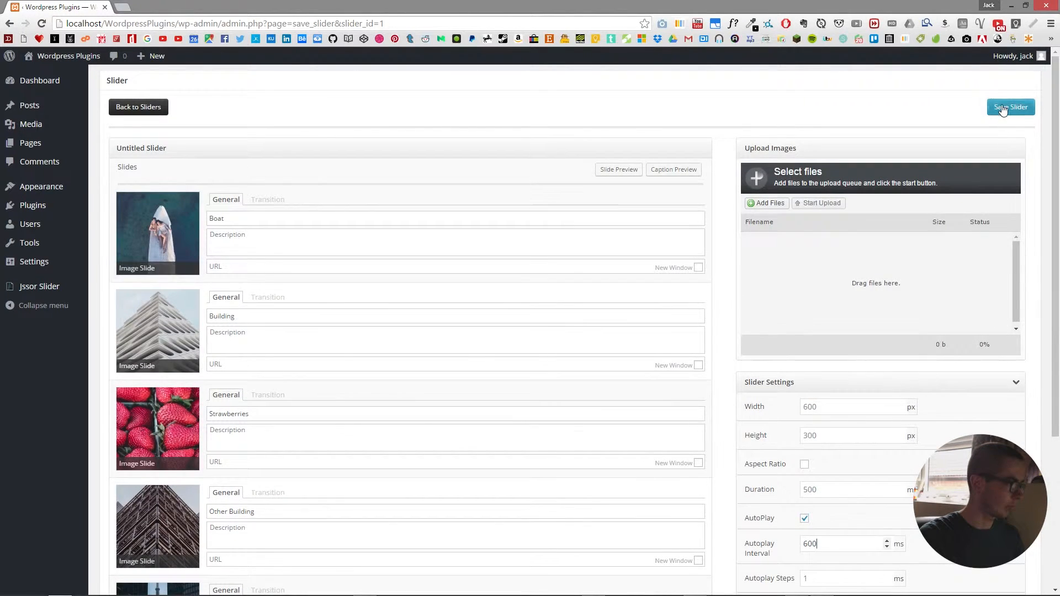
{"action": "left_click", "coordinate": [1011, 107]}
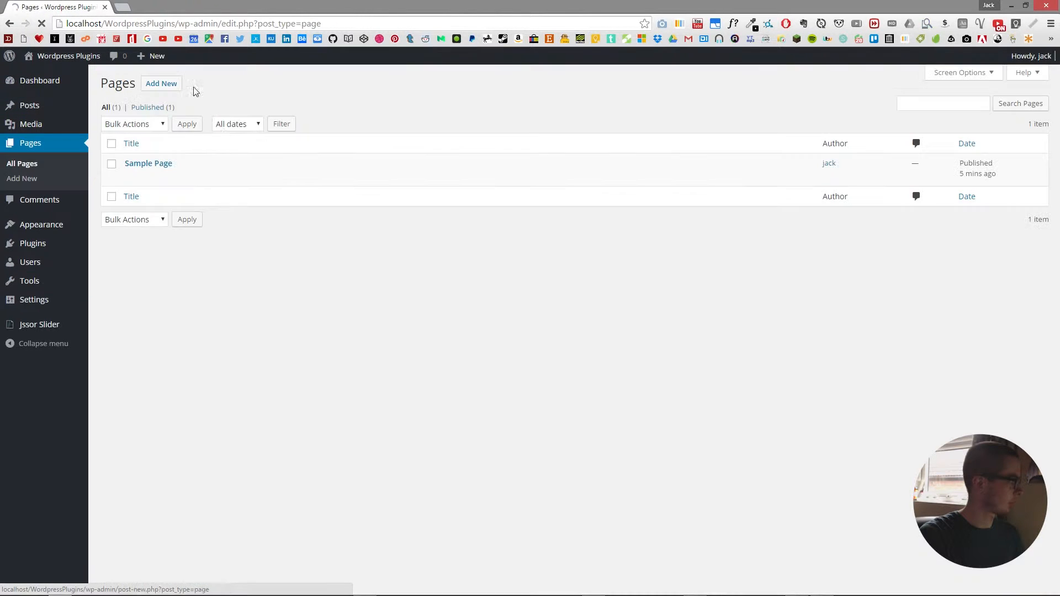
View the live Sample Page showing the slideshow with its Building caption.
{"action": "left_click", "coordinate": [220, 175]}
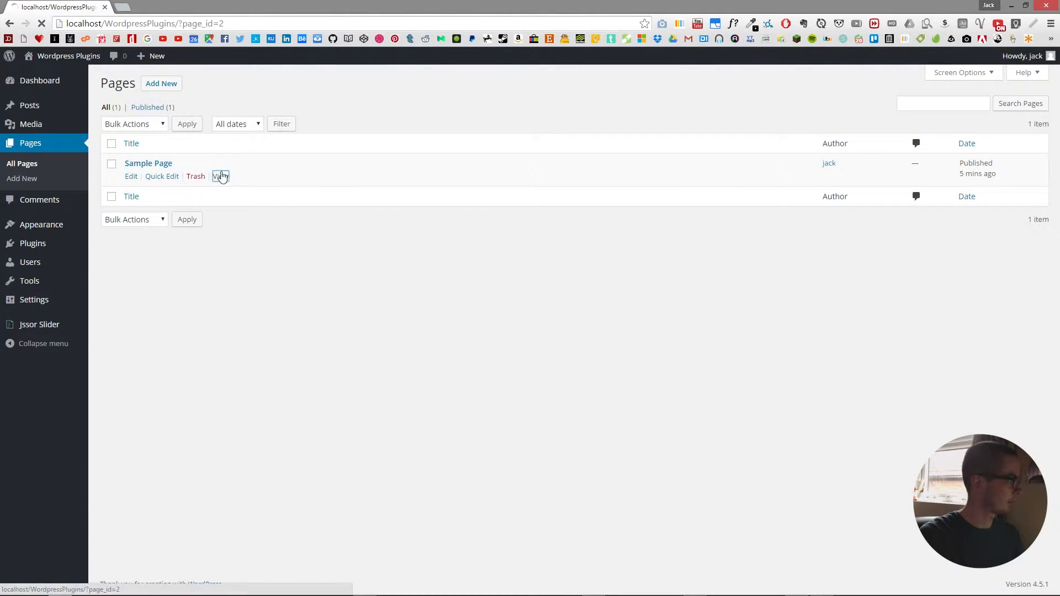
{"action": "left_click", "coordinate": [220, 176]}
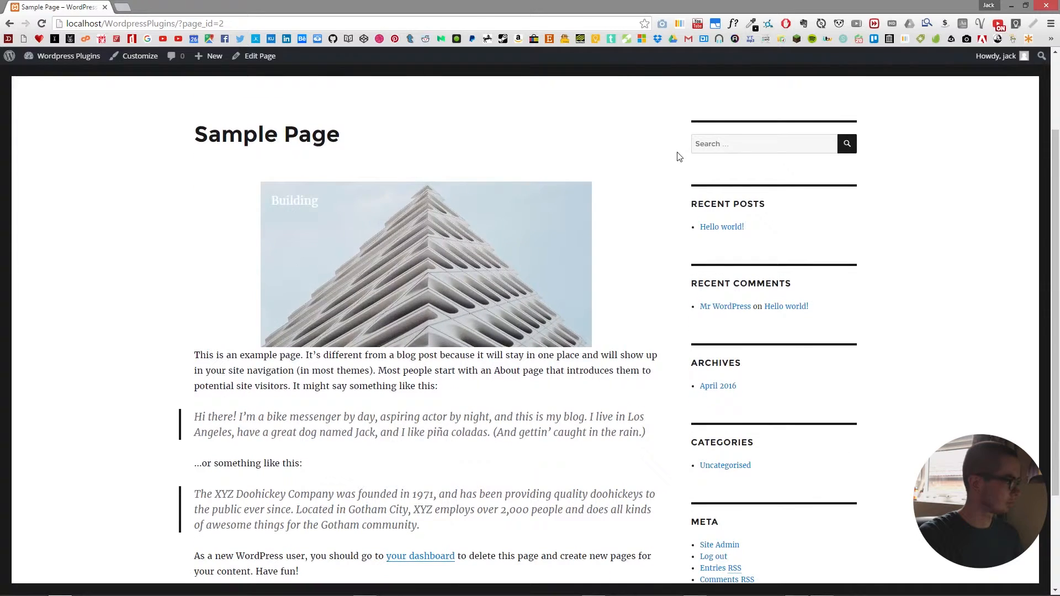